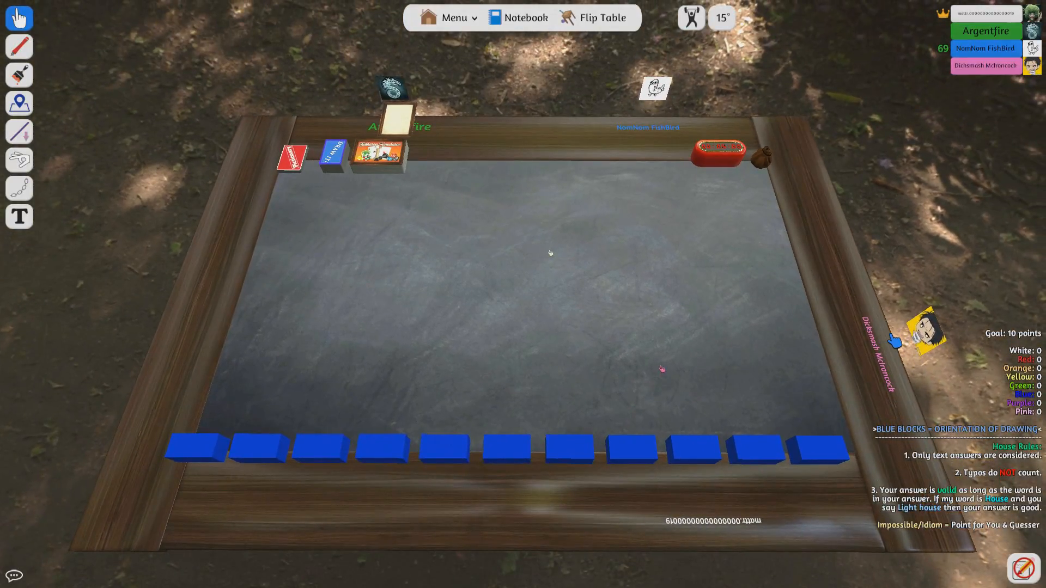
{"action": "mouse_move", "coordinate": [487, 238]}
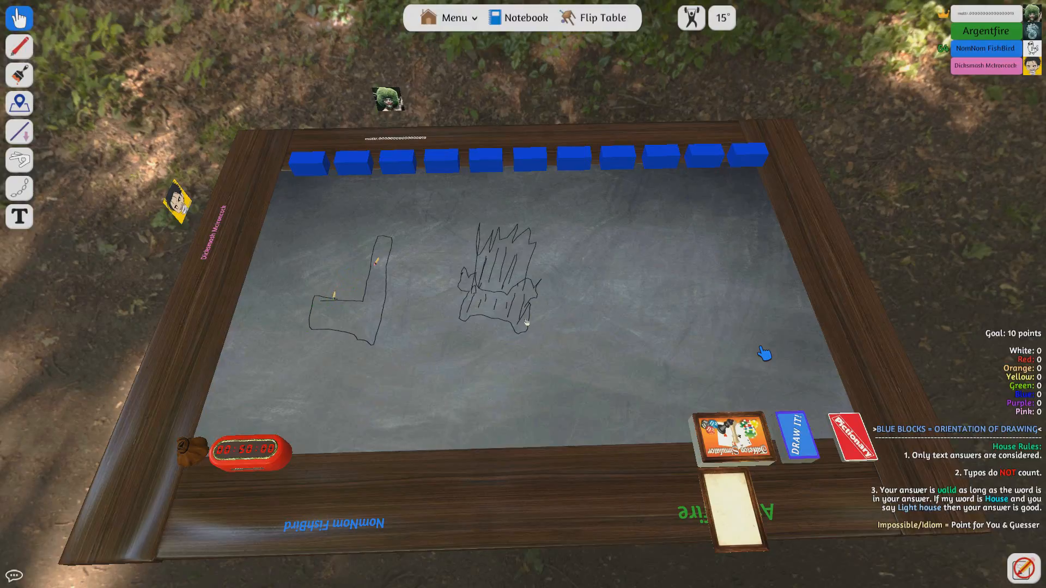
{"action": "mouse_move", "coordinate": [569, 412]}
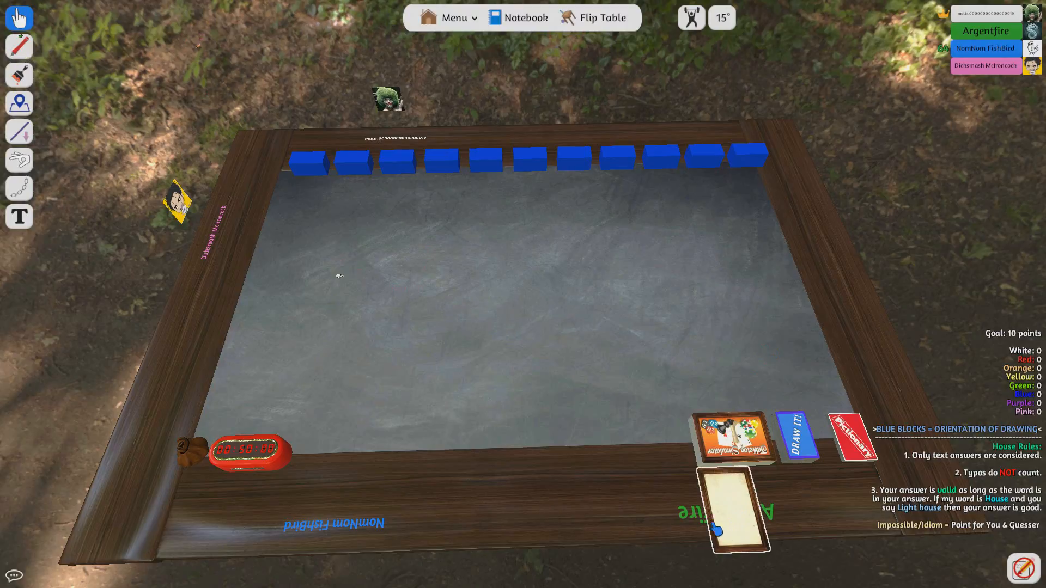
- Sketch a white airplane with the Pen tool, then add red arrows beside it
{"action": "left_click", "coordinate": [19, 47]}
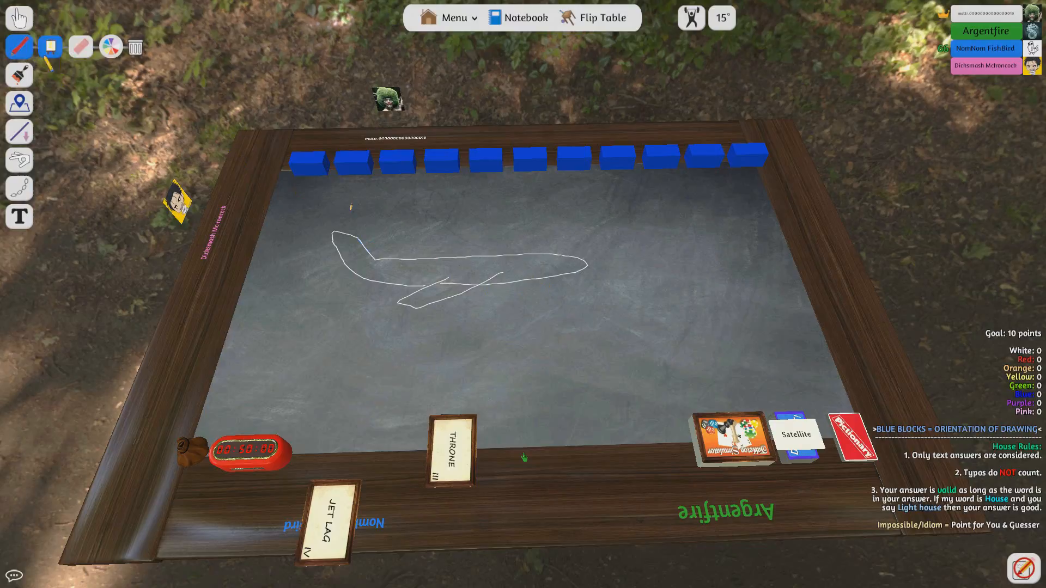
{"action": "left_click", "coordinate": [110, 46]}
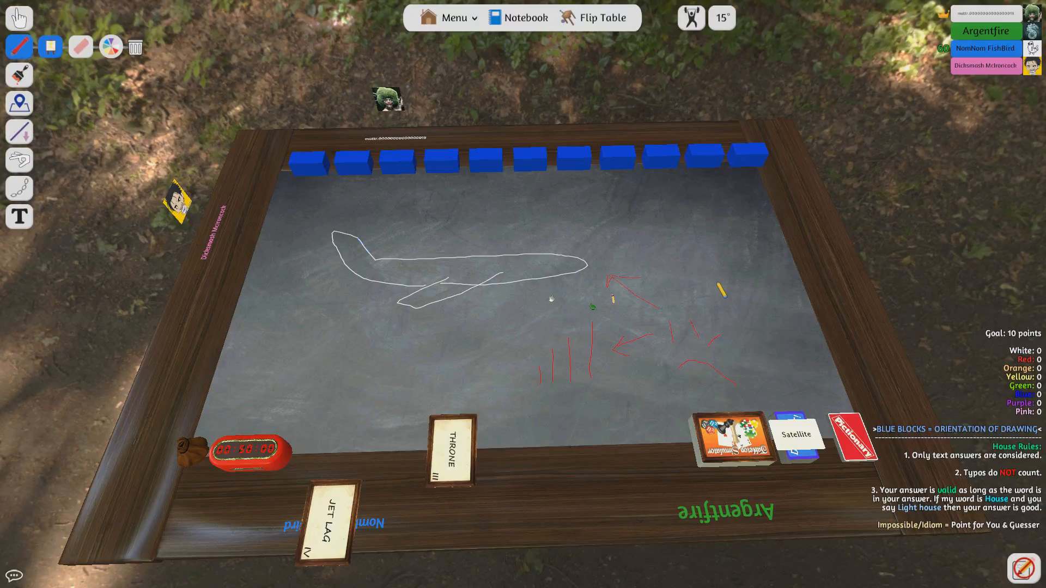
{"action": "mouse_move", "coordinate": [555, 301]}
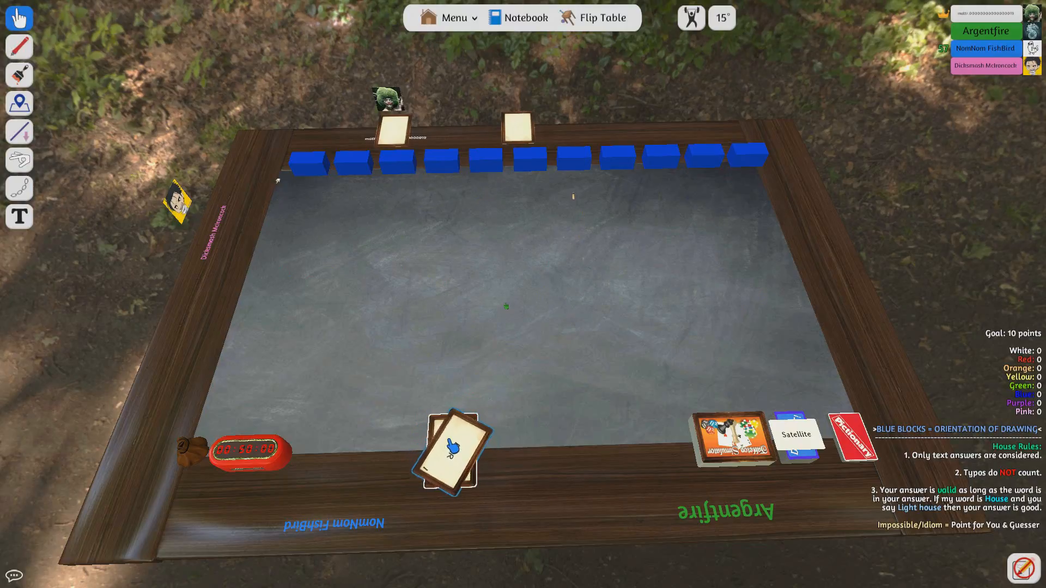
- Erase the airplane sketch and pass the guessed word cards across the table
{"action": "left_click", "coordinate": [450, 451]}
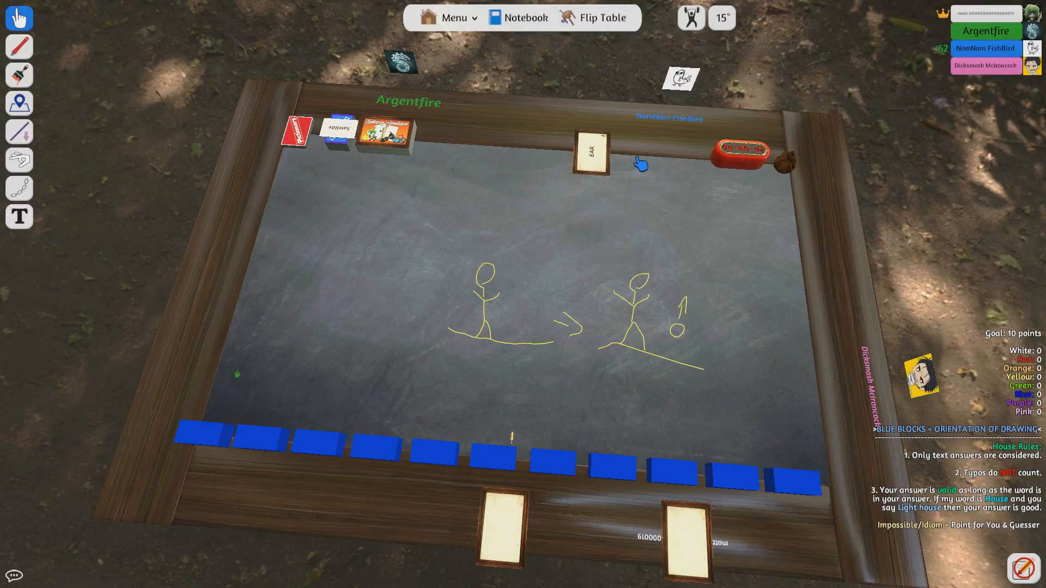
{"action": "mouse_move", "coordinate": [632, 164]}
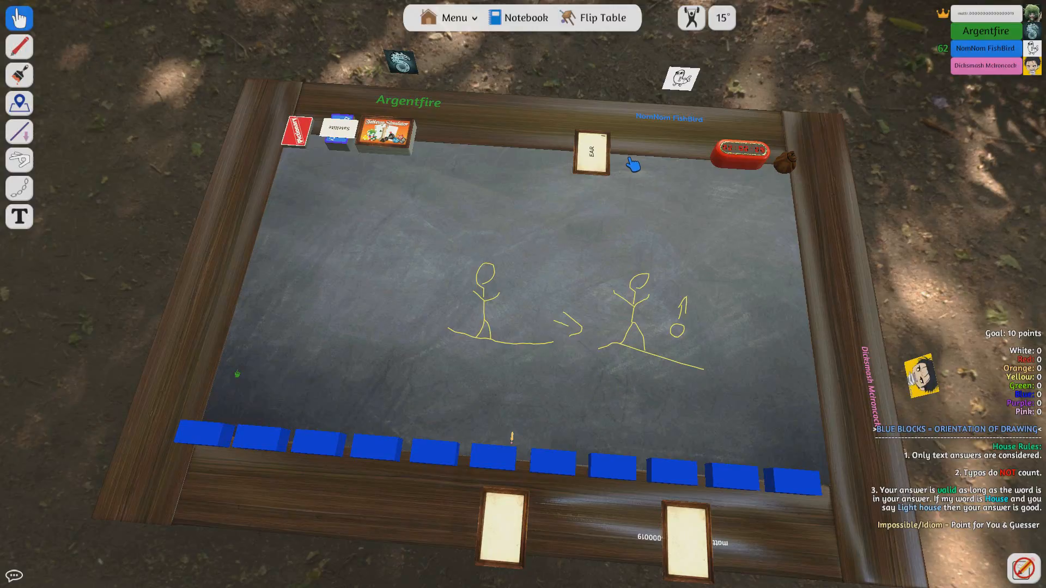
- Flip the EAR word card over to peek at it, then return it face up
{"action": "left_click", "coordinate": [590, 152]}
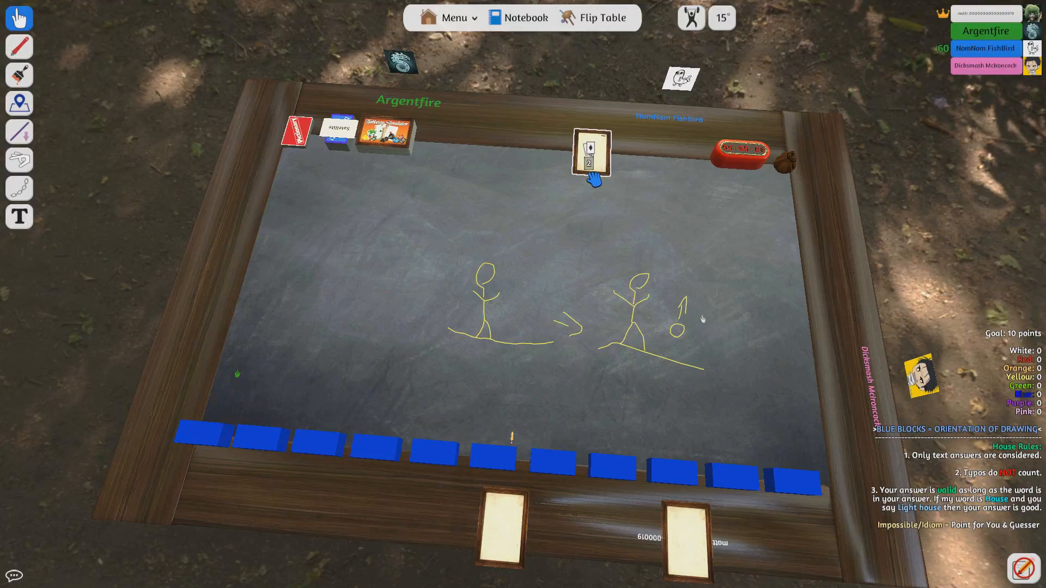
{"action": "left_click", "coordinate": [589, 154]}
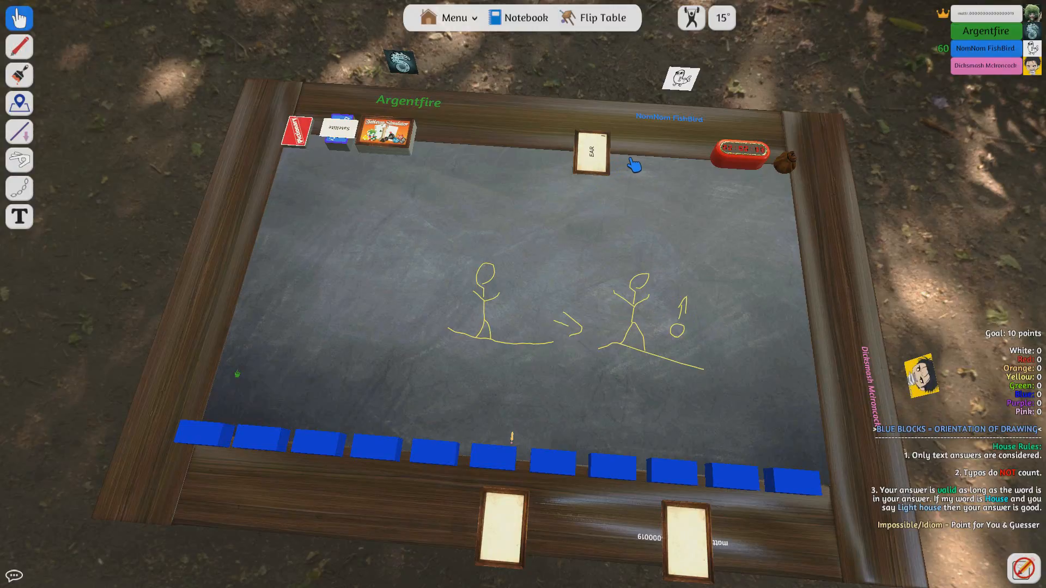
{"action": "mouse_move", "coordinate": [629, 167]}
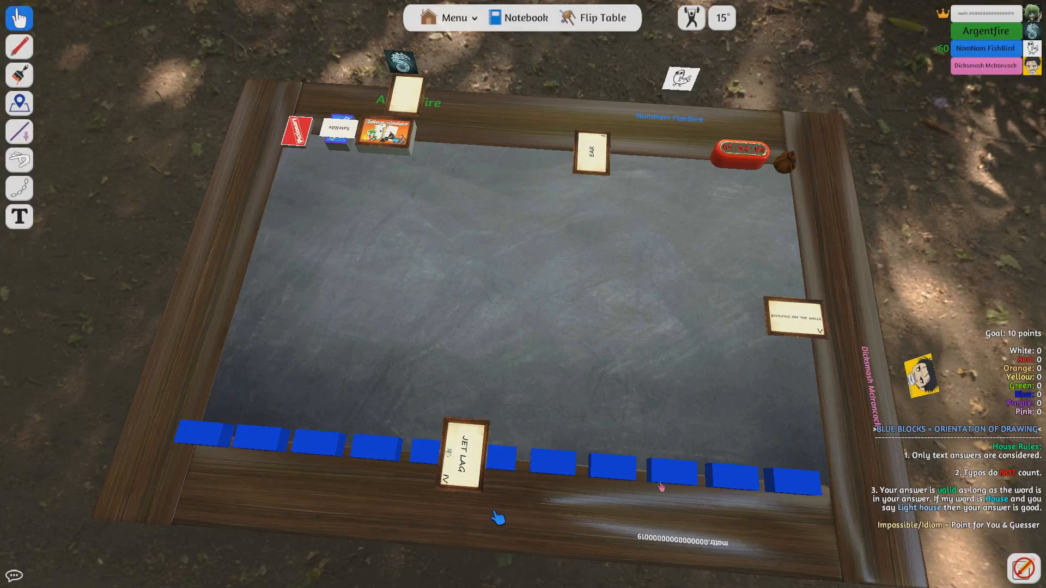
{"action": "mouse_move", "coordinate": [597, 377]}
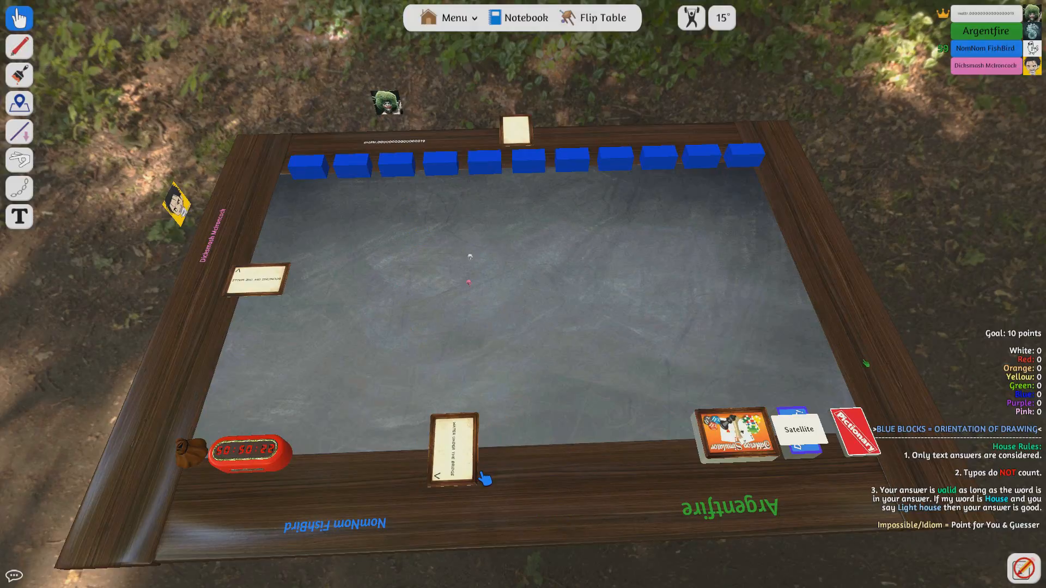
{"action": "mouse_move", "coordinate": [532, 371]}
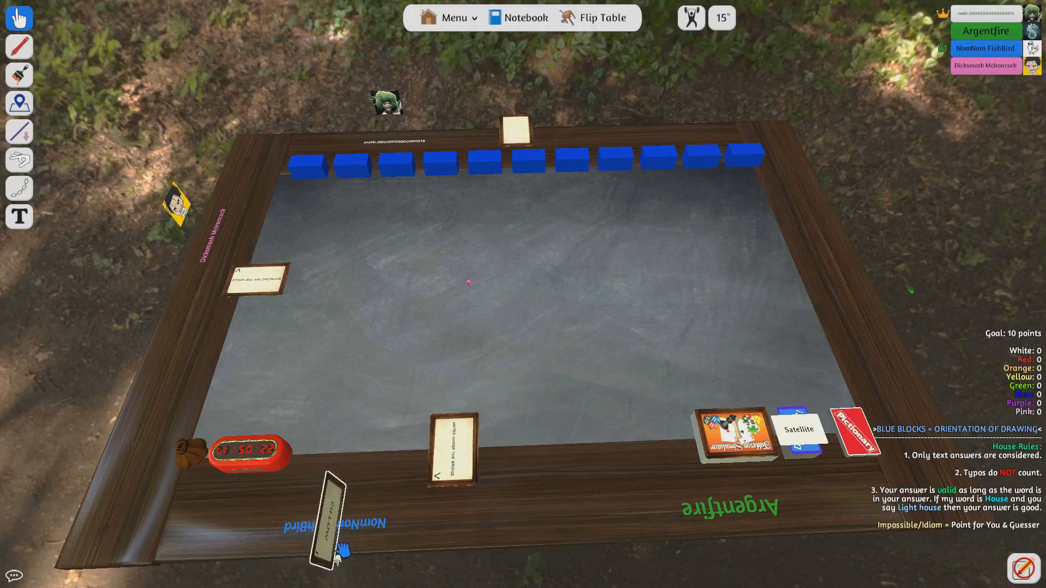
- Finish the white curved chalk outline and return to the Grab tool for the PILLOW card
{"action": "left_click", "coordinate": [19, 47]}
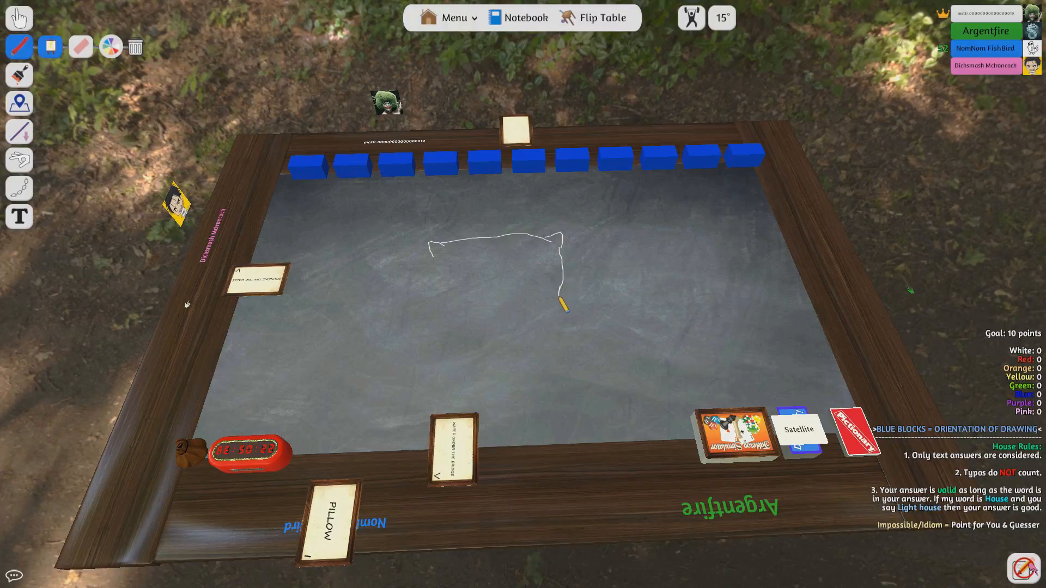
{"action": "left_click", "coordinate": [18, 18]}
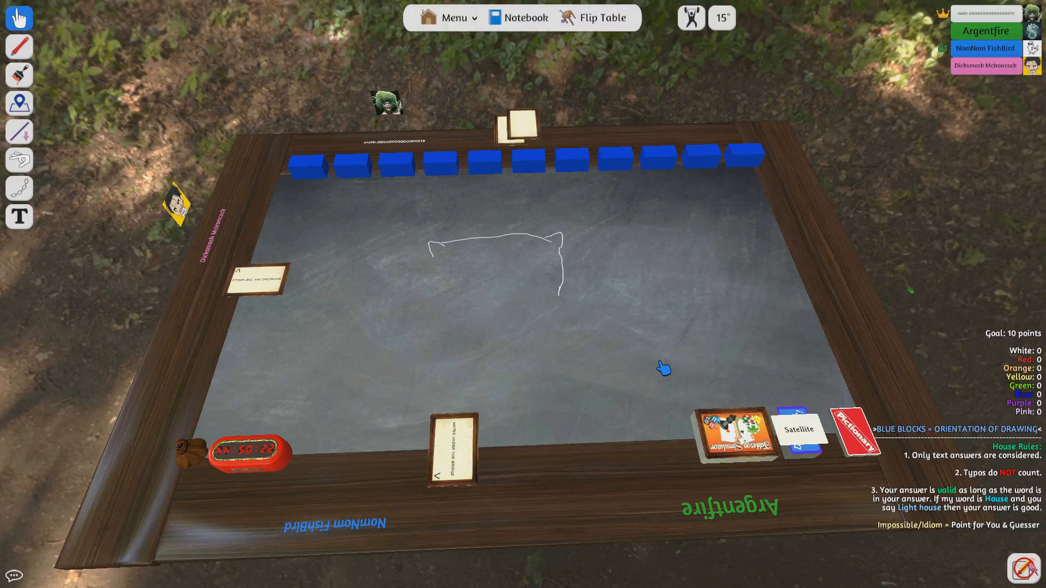
{"action": "mouse_move", "coordinate": [347, 371]}
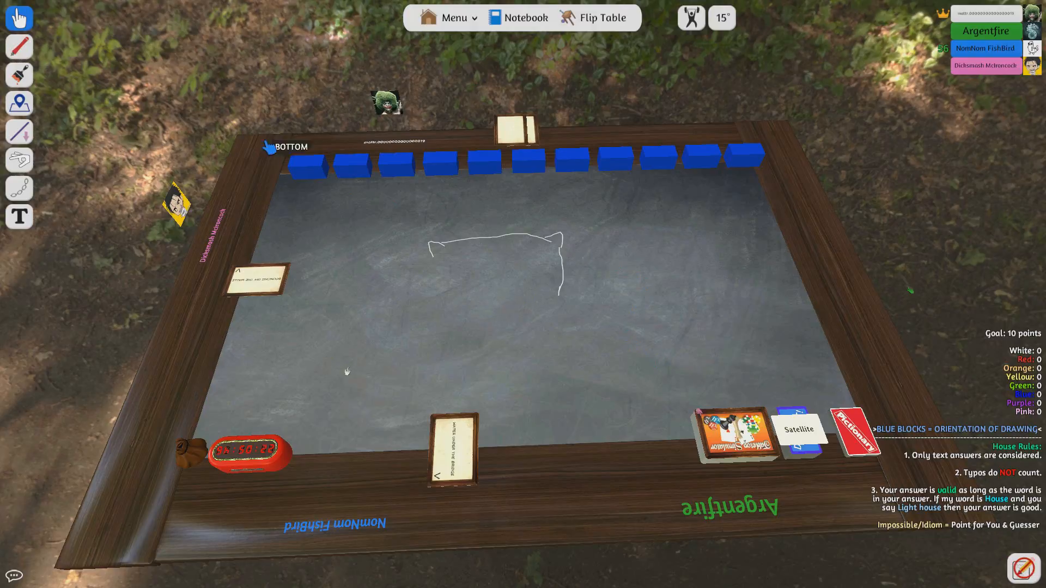
- Erase the old white curve so the DRAW IT card's new round can begin
{"action": "left_click", "coordinate": [19, 46]}
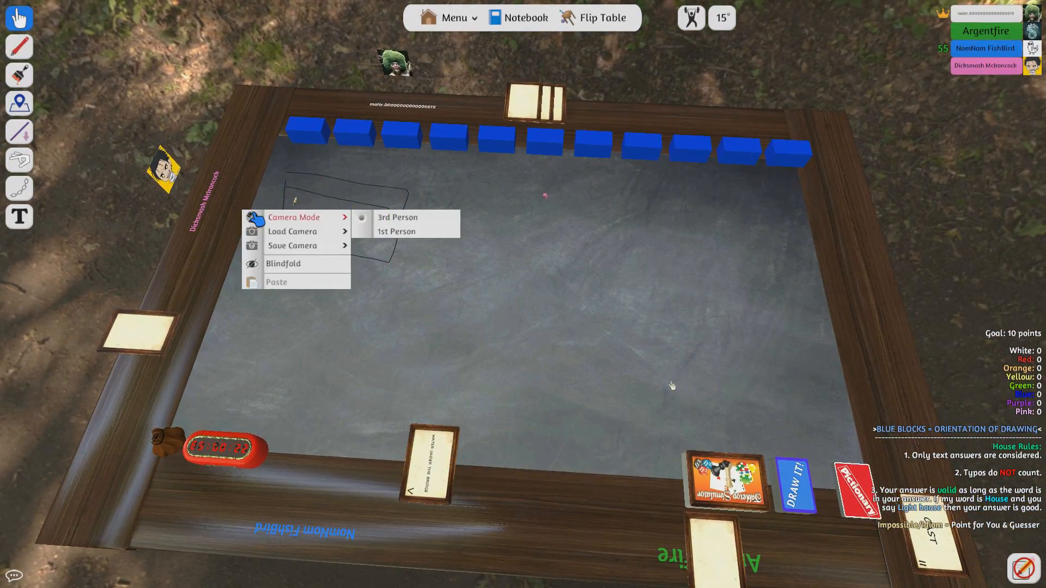
- Dismiss the camera context menu and tilt to a higher overhead view of the board
{"action": "left_click", "coordinate": [397, 217]}
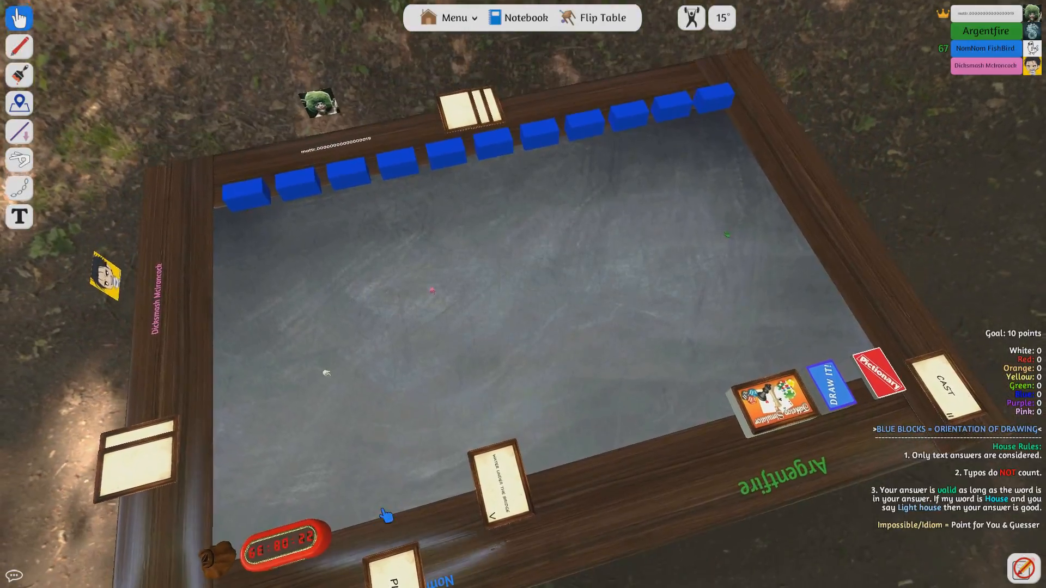
- Check the drawing options, then drag the PINCH card to the right edge and a card left
{"action": "left_click", "coordinate": [18, 47]}
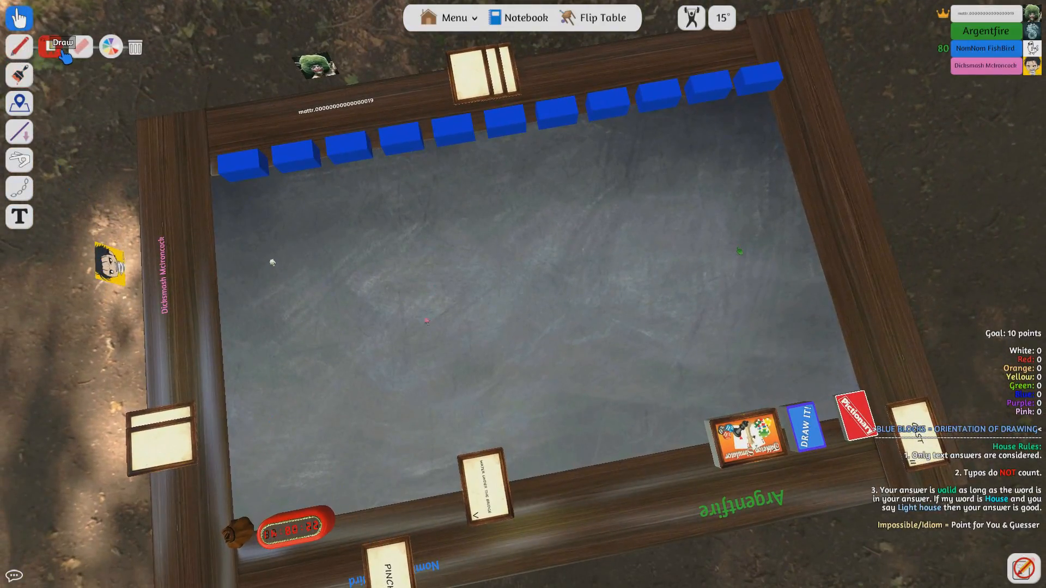
{"action": "left_click", "coordinate": [18, 47]}
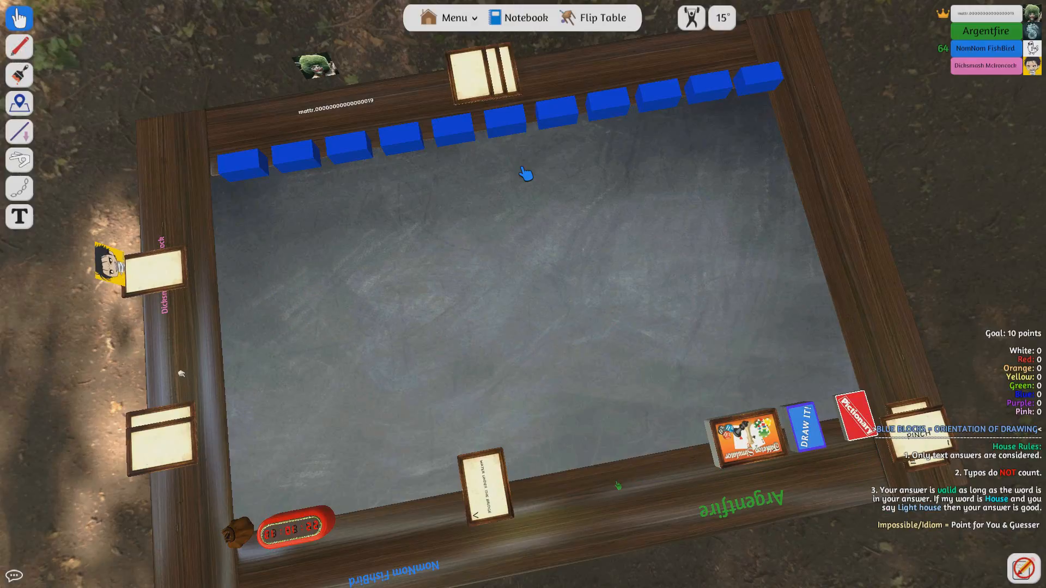
{"action": "mouse_move", "coordinate": [63, 108]}
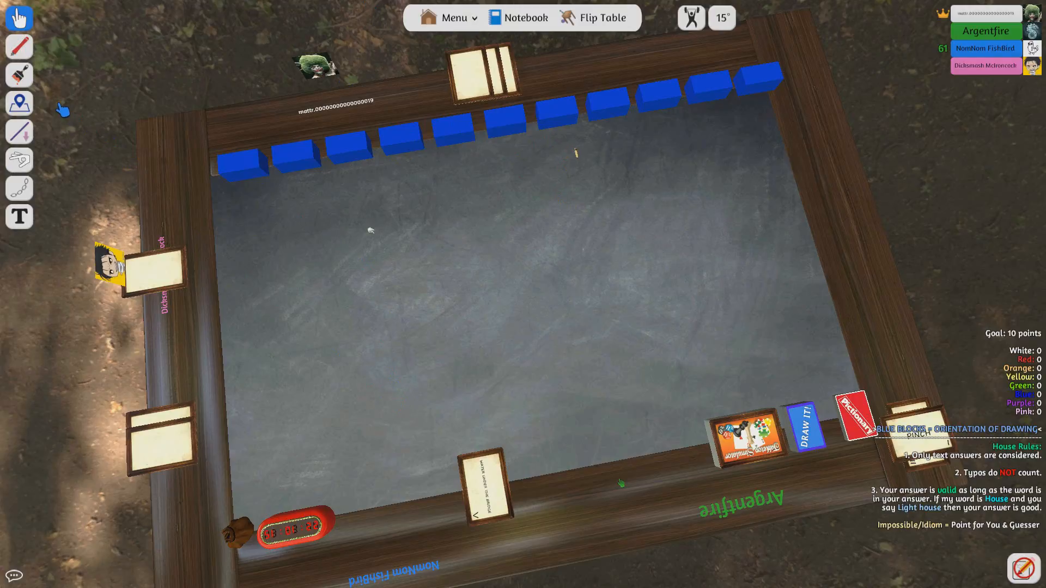
- Draw a pink-and-white chalk clue, wipe it with the eraser, and return to Grab
{"action": "left_click", "coordinate": [19, 47]}
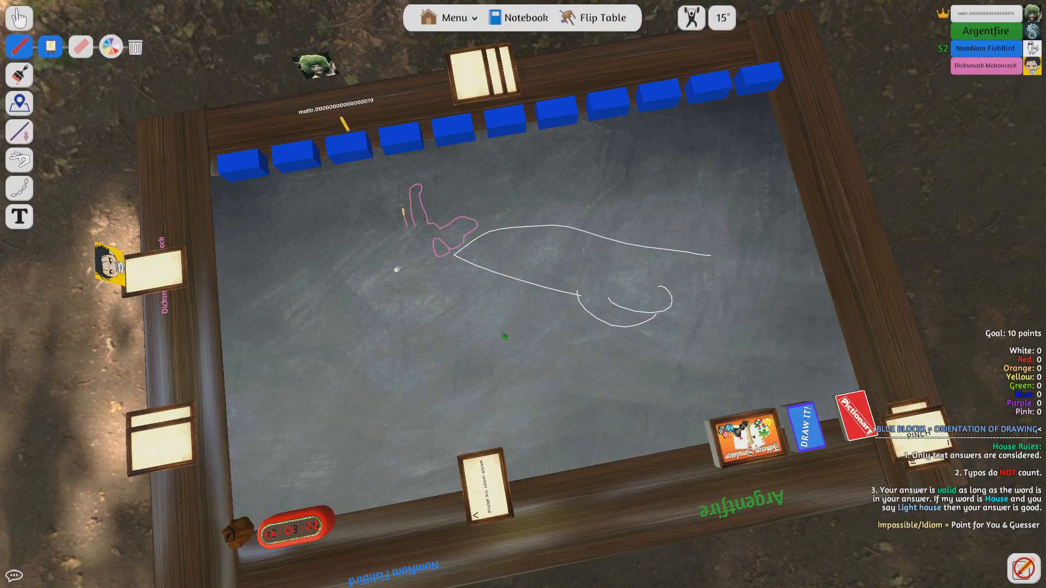
{"action": "left_click", "coordinate": [80, 48]}
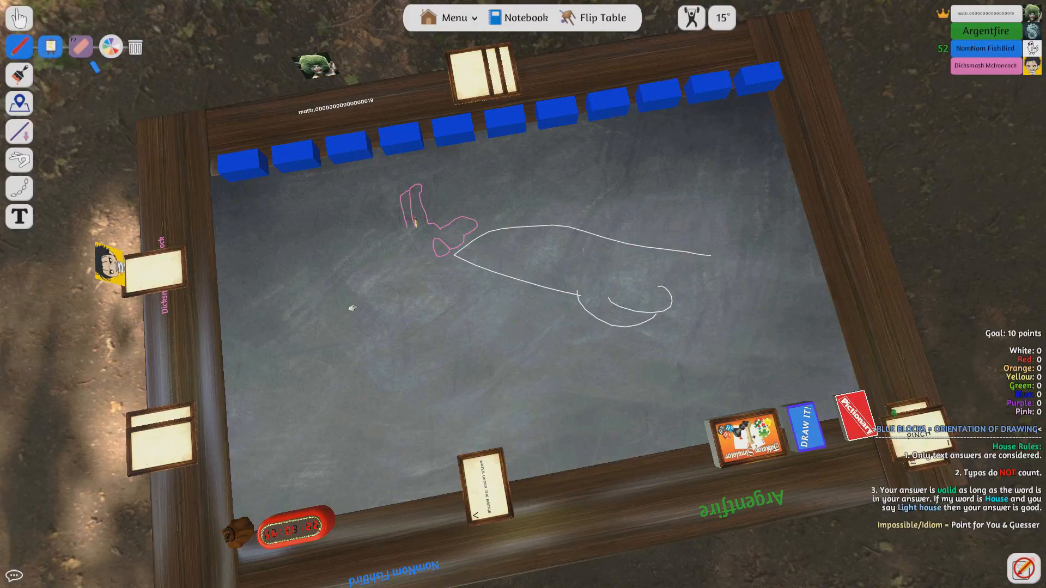
{"action": "left_click", "coordinate": [81, 47]}
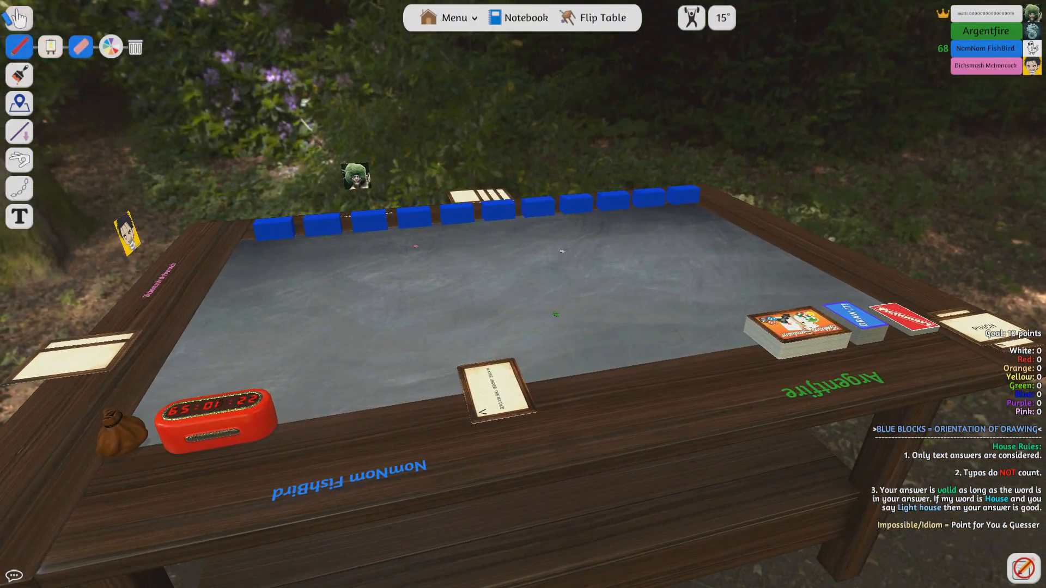
{"action": "left_click", "coordinate": [18, 18]}
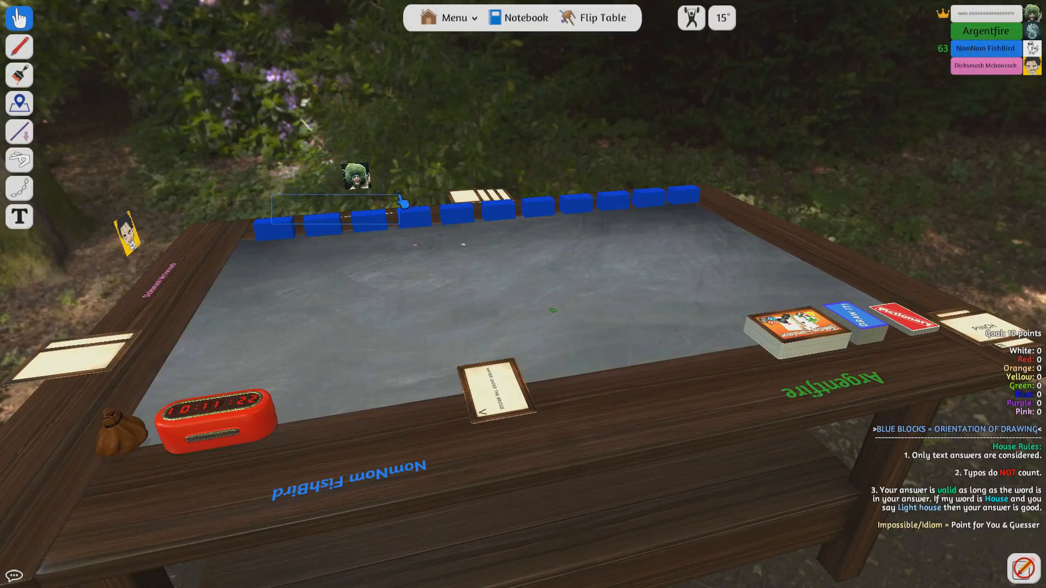